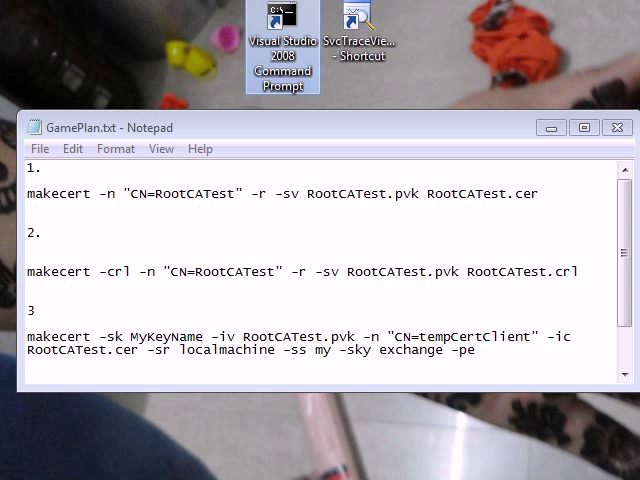
{"action": "mouse_move", "coordinate": [283, 30]}
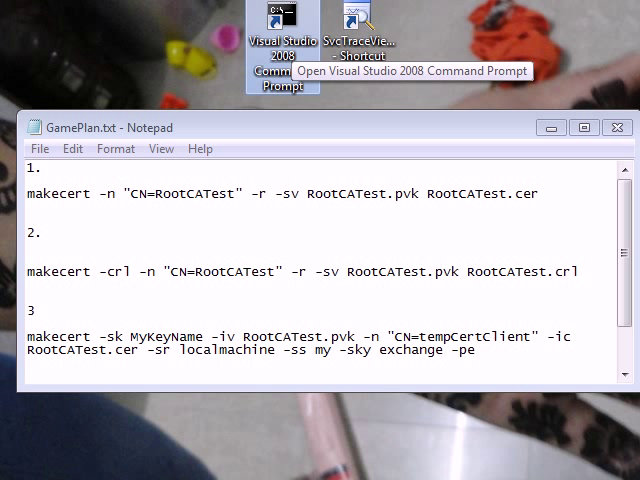
Launch the Visual Studio 2008 Command Prompt as administrator from its desktop shortcut.
{"action": "right_click", "coordinate": [283, 18]}
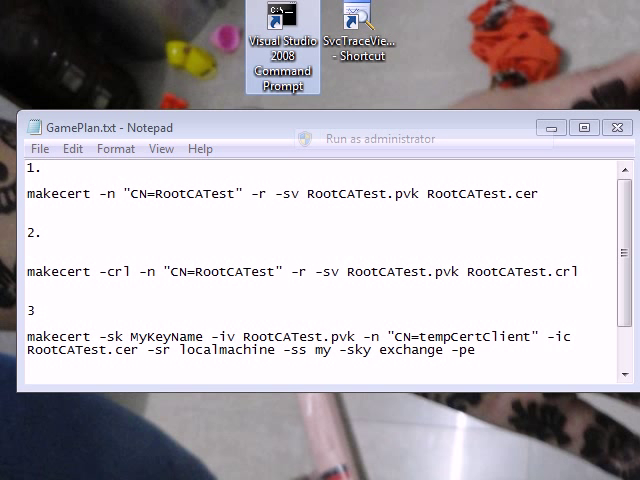
{"action": "double_click", "coordinate": [283, 20]}
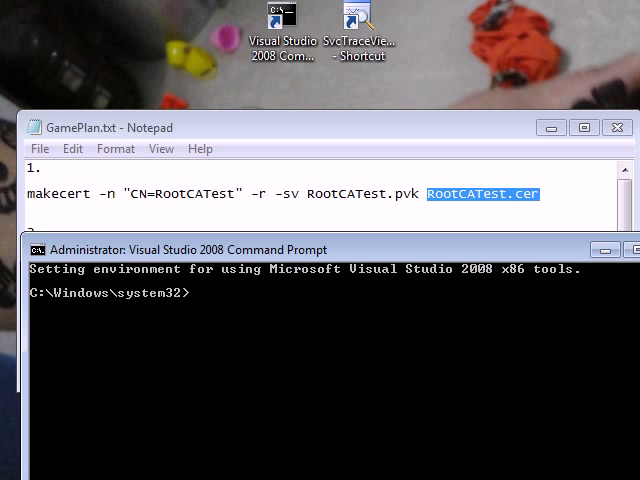
Run makecert to create self-signed RootCATest.cer with a password-protected RootCATest.pvk key.
{"action": "type", "text": "makecert -n \"CN=RootCATest\" -r -sv RootCATest.pvk RootCATest.cer"}
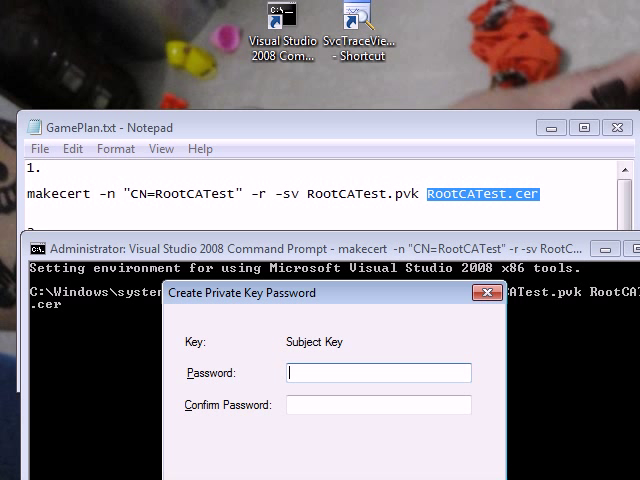
{"action": "type", "text": "•••"}
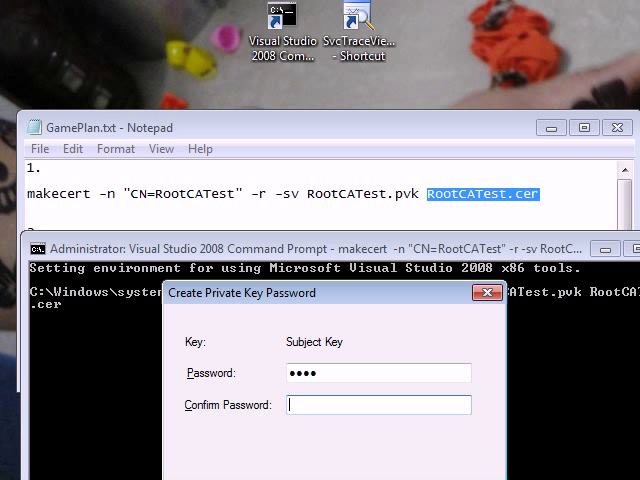
{"action": "type", "text": "••••"}
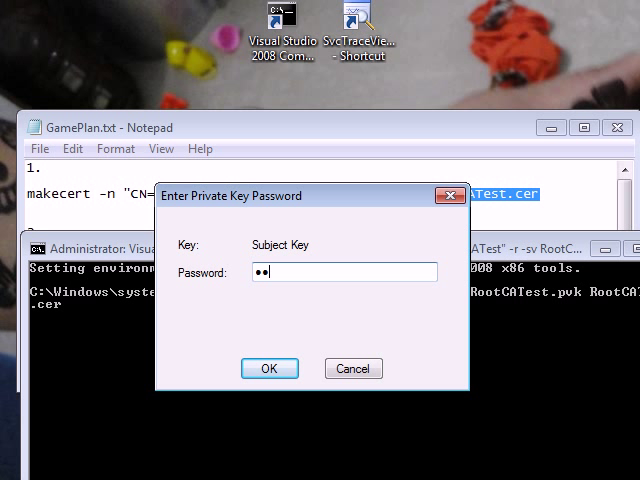
{"action": "left_click", "coordinate": [269, 368]}
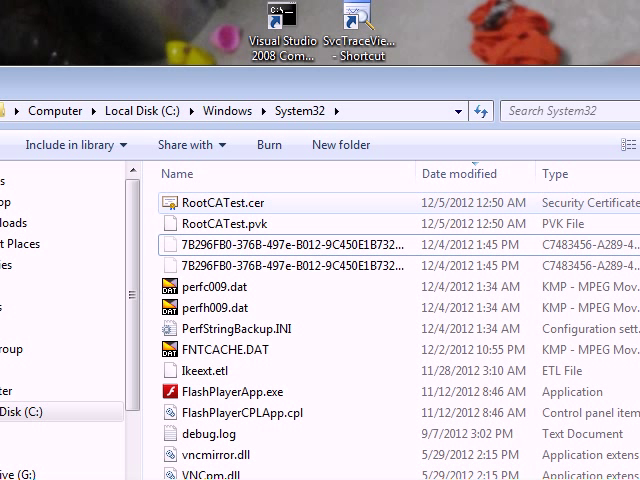
Check C:\Windows\System32 for the new RootCATest.cer and RootCATest.pvk files.
{"action": "left_click", "coordinate": [223, 223]}
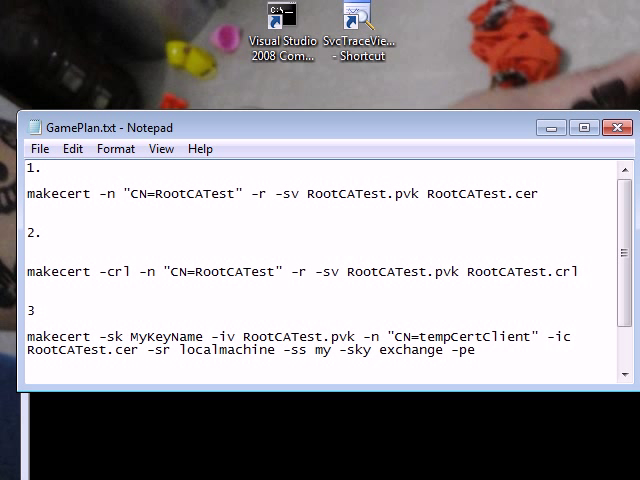
Generate RootCATest.crl with makecert -crl, signed using the RootCATest.pvk key password.
{"action": "left_click", "coordinate": [580, 271]}
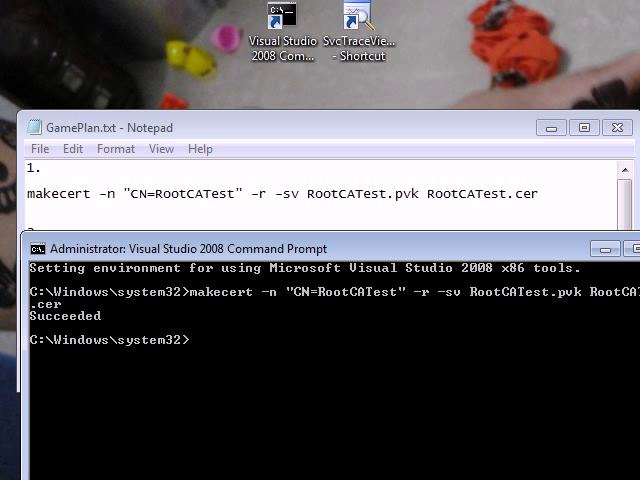
{"action": "type", "text": "makecert -crl -n \"CN=RootCATest\" -r -sv RootCATest.pvk RootCATest.crl"}
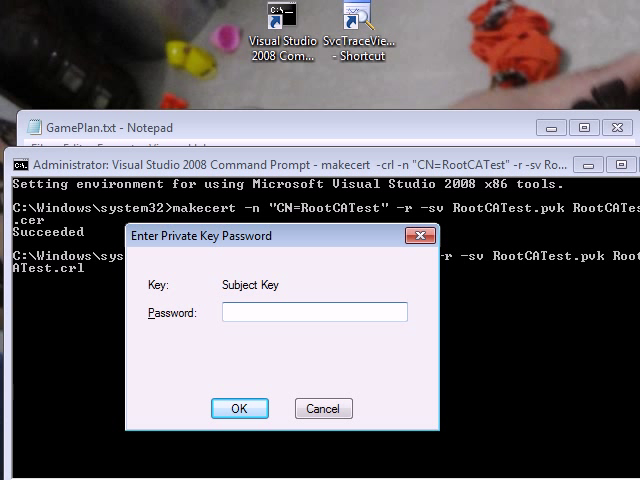
{"action": "left_click", "coordinate": [240, 408]}
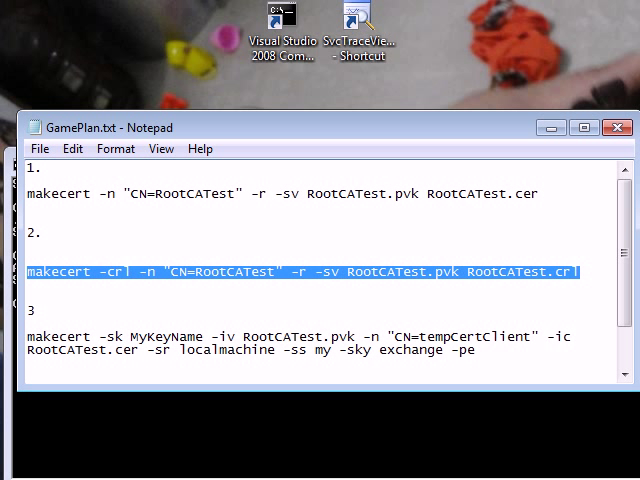
{"action": "left_click", "coordinate": [48, 233]}
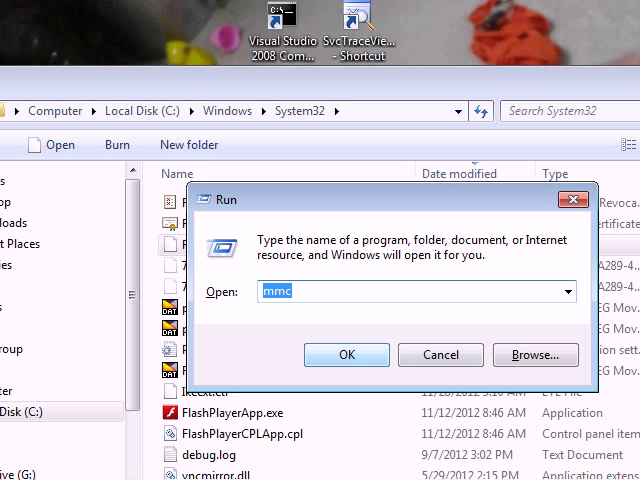
Run mmc to open an empty Console1 management console.
{"action": "left_click", "coordinate": [347, 355]}
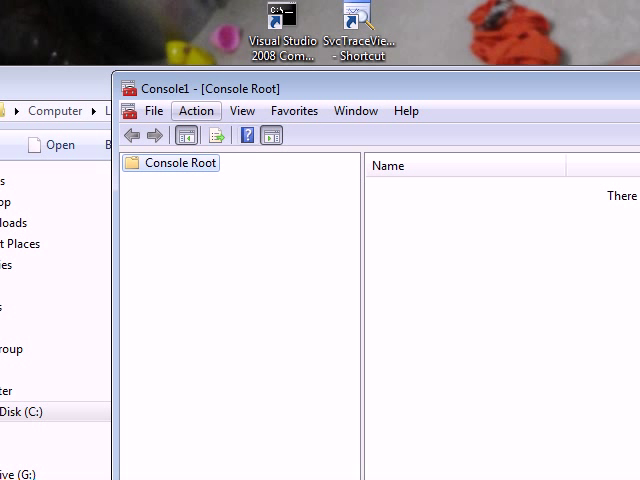
Add the Certificates snap-in for the Computer account on the Local computer.
{"action": "left_click", "coordinate": [153, 110]}
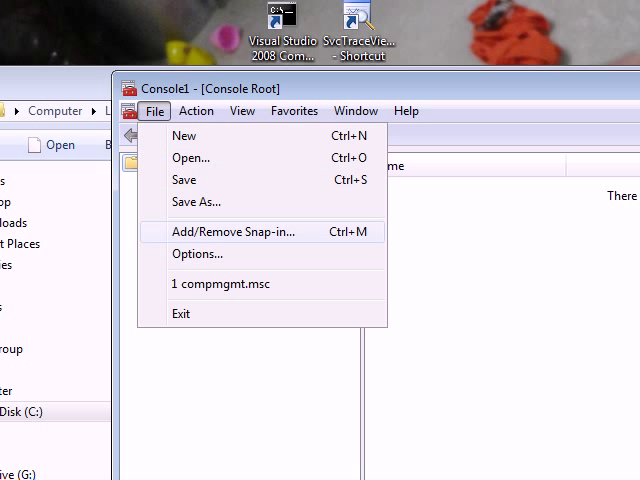
{"action": "left_click", "coordinate": [234, 231]}
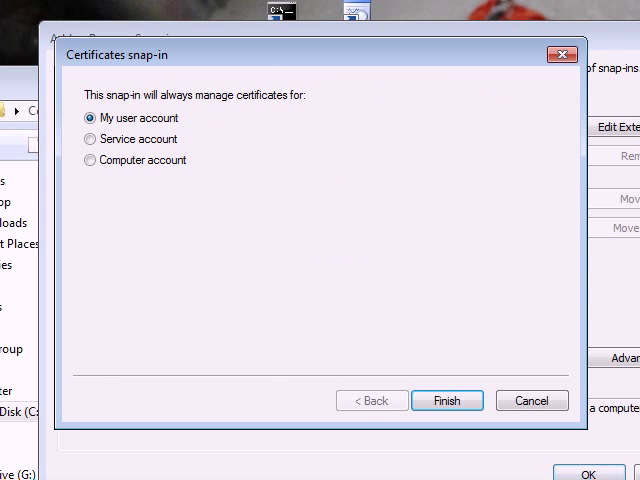
{"action": "left_click", "coordinate": [90, 160]}
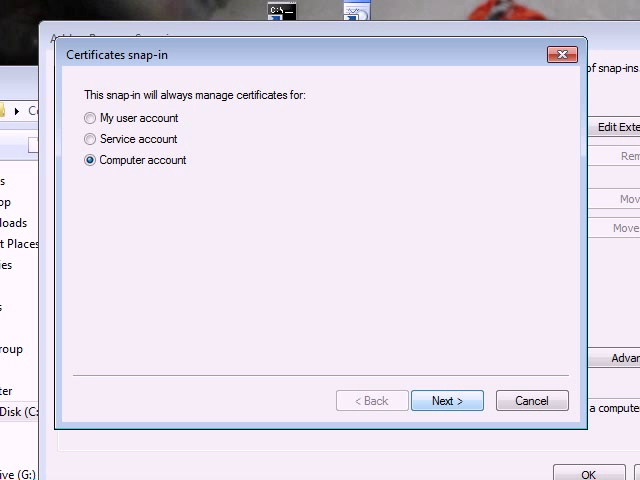
{"action": "left_click", "coordinate": [449, 400]}
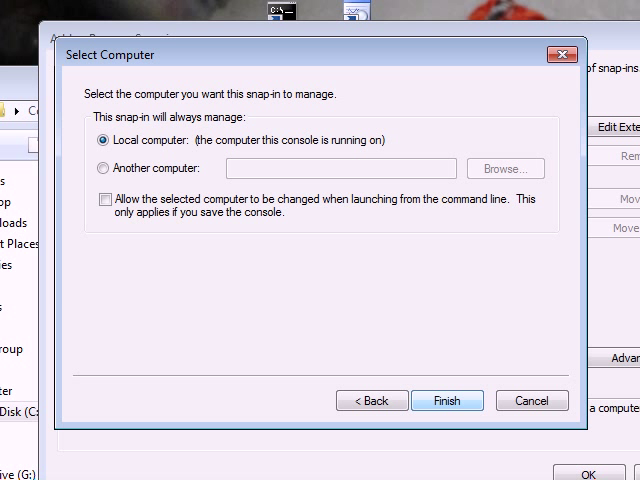
{"action": "left_click", "coordinate": [447, 400]}
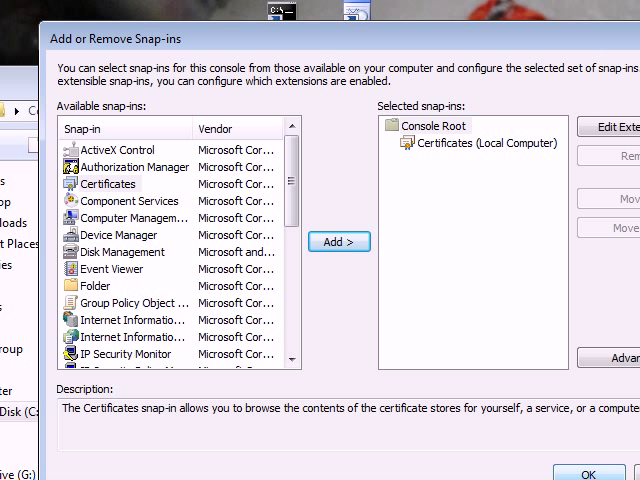
{"action": "left_click", "coordinate": [577, 471]}
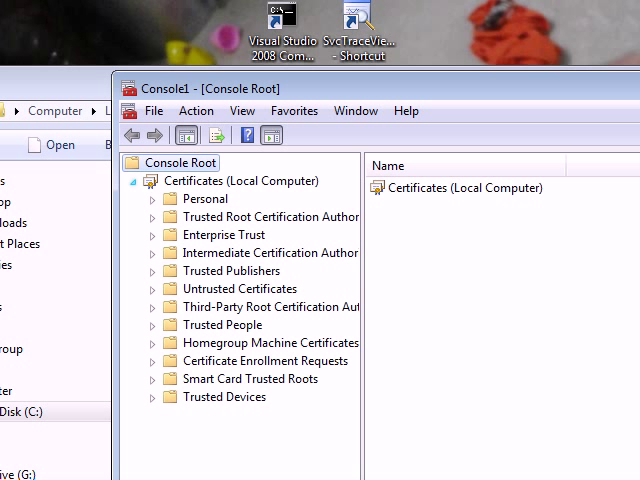
Browse the Trusted Root Certification Authorities store and its Certificates list.
{"action": "left_click", "coordinate": [152, 217]}
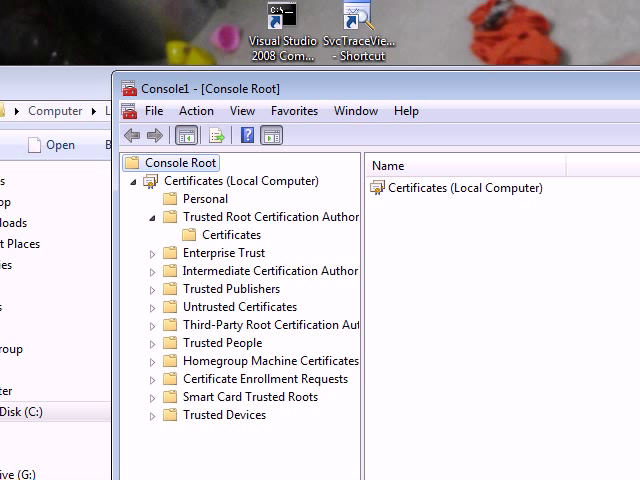
{"action": "left_click", "coordinate": [255, 216]}
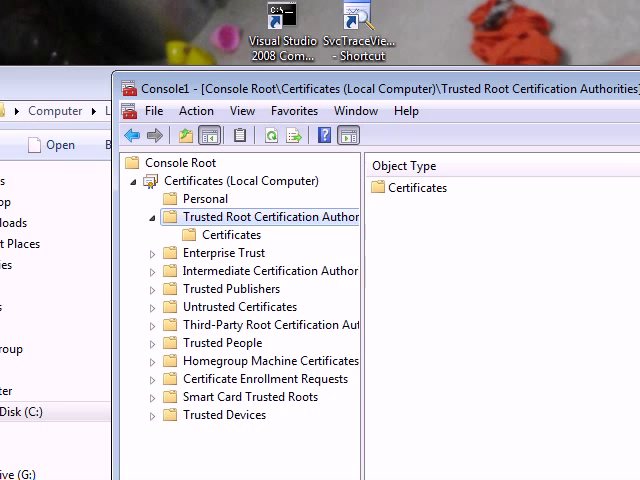
{"action": "left_click", "coordinate": [232, 234]}
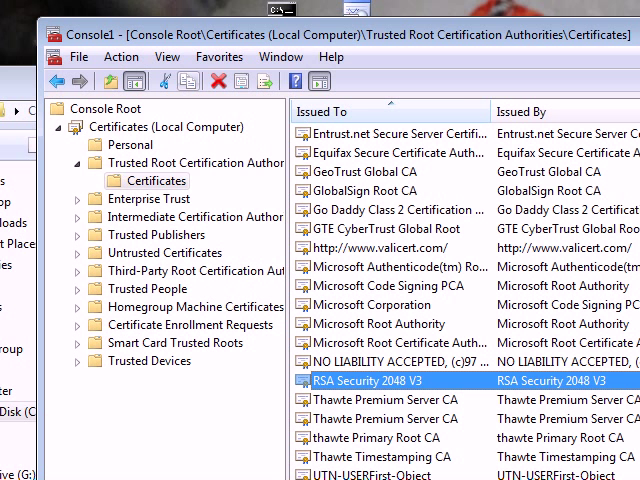
{"action": "left_click", "coordinate": [158, 126]}
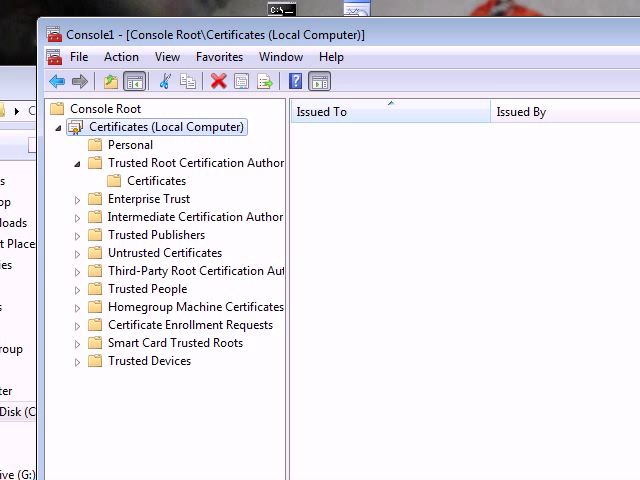
{"action": "right_click", "coordinate": [160, 127]}
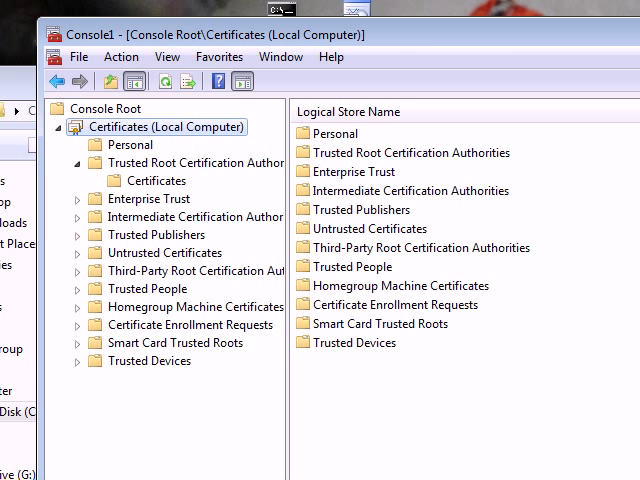
{"action": "left_click", "coordinate": [156, 181]}
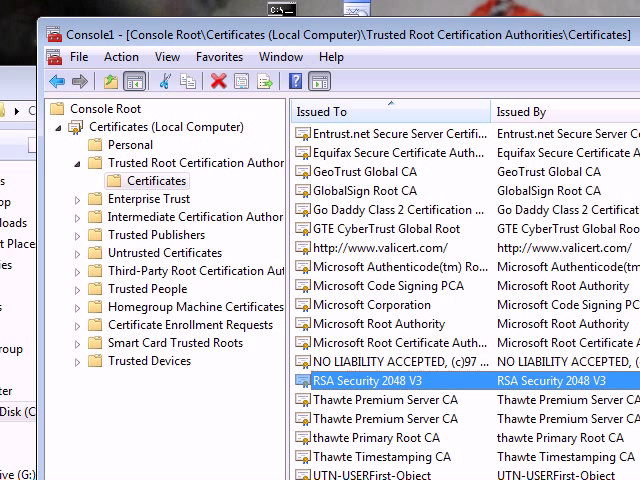
Import C:\Windows\System32\RootCATest.cer into Trusted Root Certification Authorities.
{"action": "right_click", "coordinate": [152, 180]}
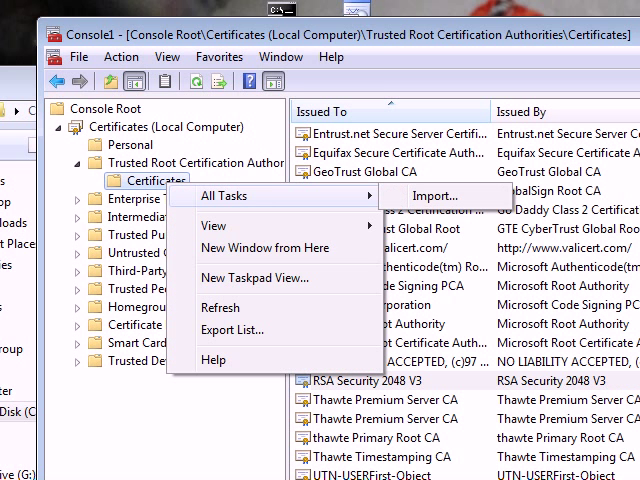
{"action": "left_click", "coordinate": [430, 195]}
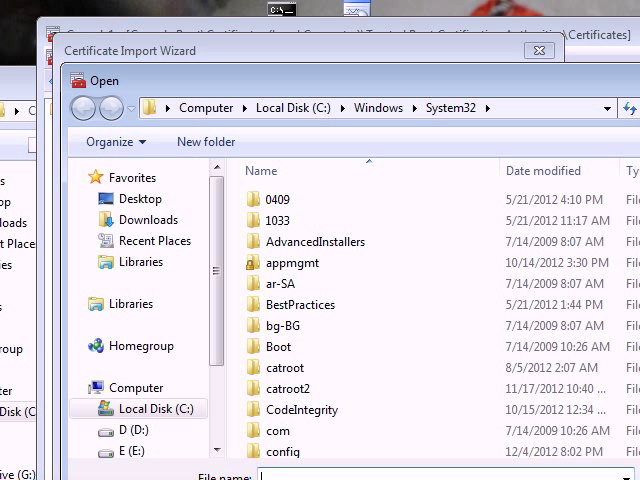
{"action": "scroll", "scroll_direction": "down", "scroll_amount": 3}
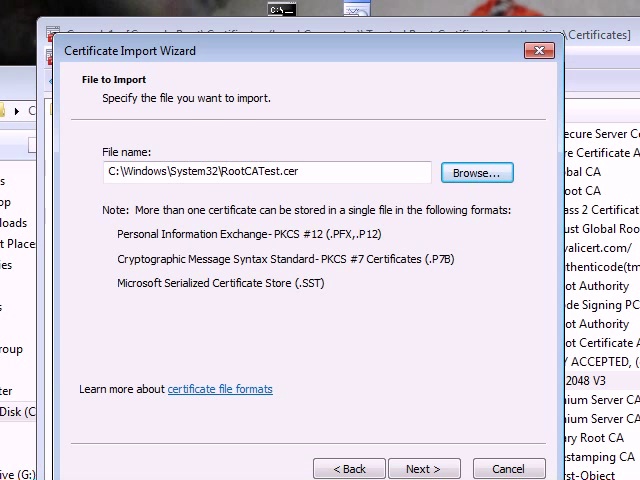
{"action": "left_click", "coordinate": [421, 469]}
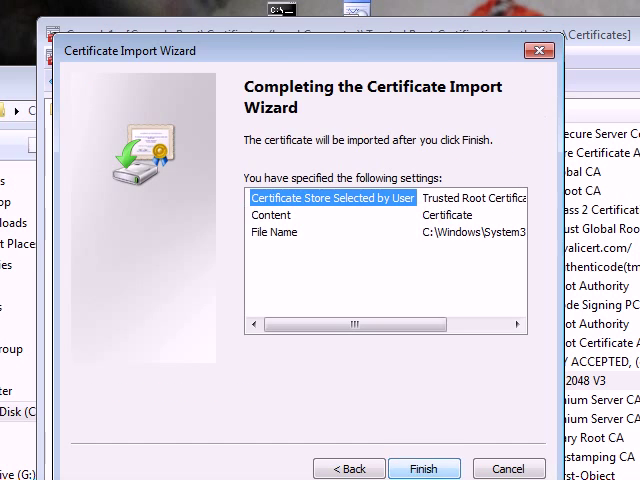
{"action": "left_click", "coordinate": [424, 469]}
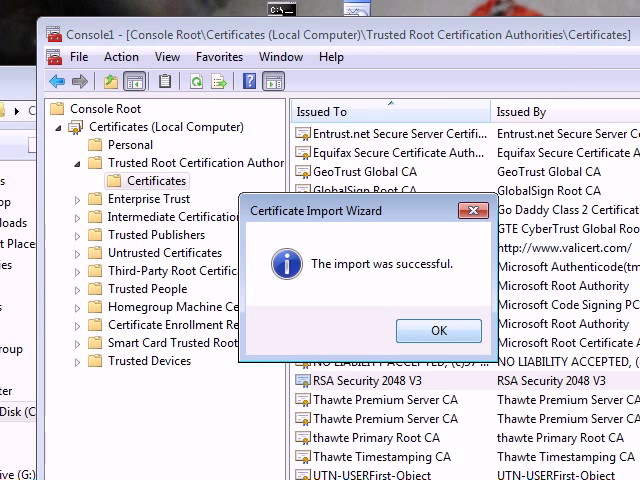
{"action": "left_click", "coordinate": [438, 331]}
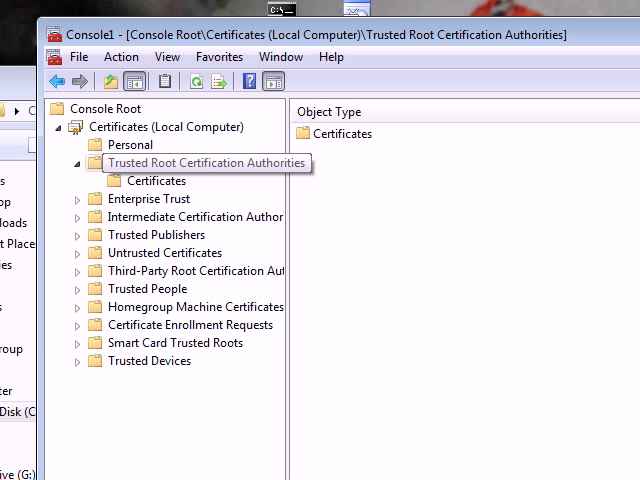
Import the RootCATest.crl file into Trusted Root Certification Authorities and confirm success.
{"action": "right_click", "coordinate": [195, 162]}
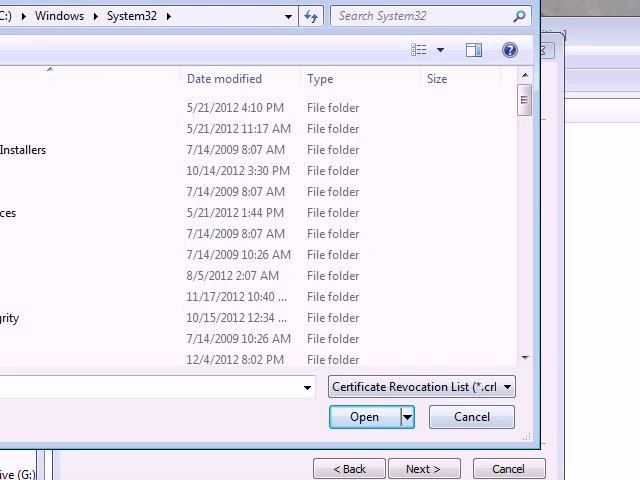
{"action": "scroll", "scroll_direction": "down", "scroll_amount": 3}
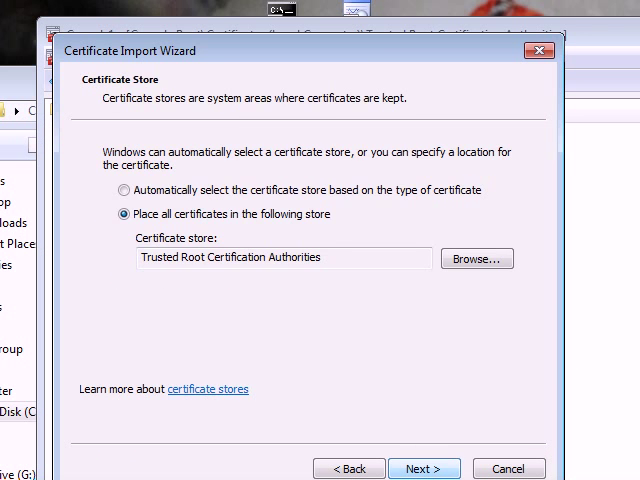
{"action": "left_click", "coordinate": [424, 469]}
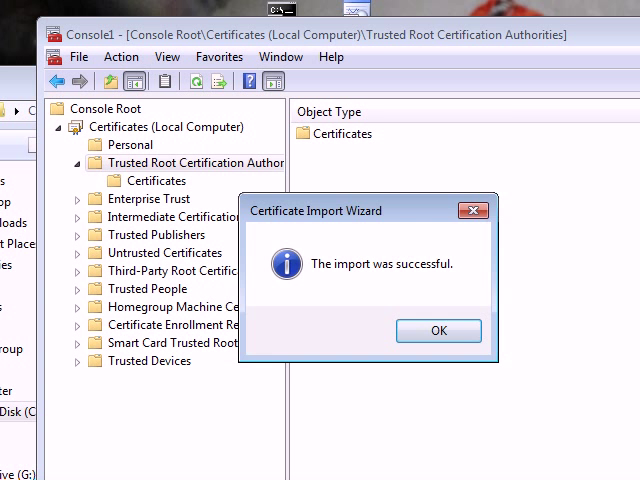
{"action": "left_click", "coordinate": [438, 330]}
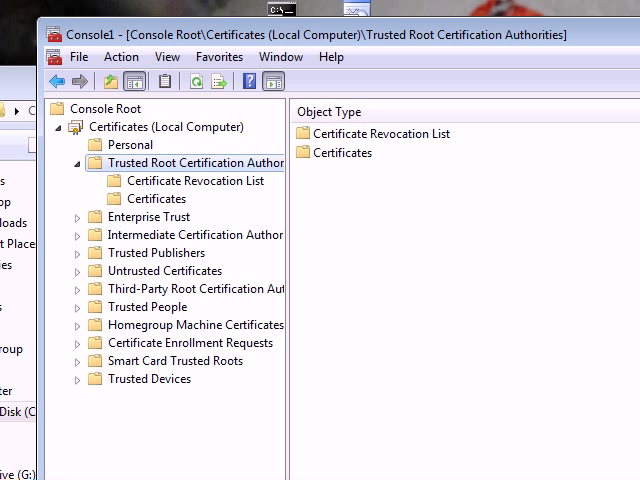
Inspect Certificate Revocation List, trusted root Certificates and empty Personal store, then bring up GamePlan.txt.
{"action": "left_click", "coordinate": [193, 181]}
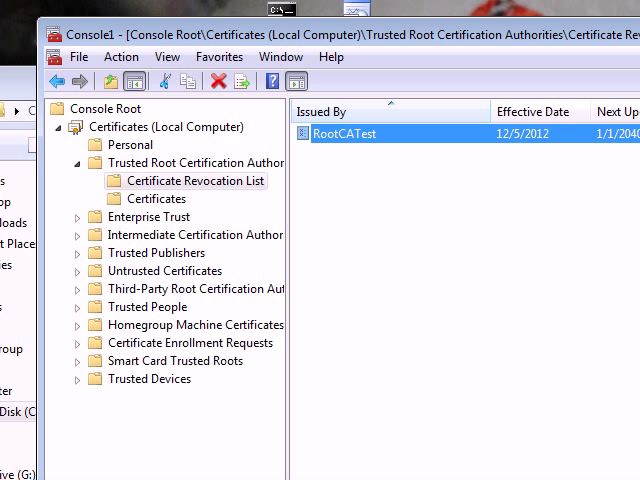
{"action": "left_click", "coordinate": [147, 198]}
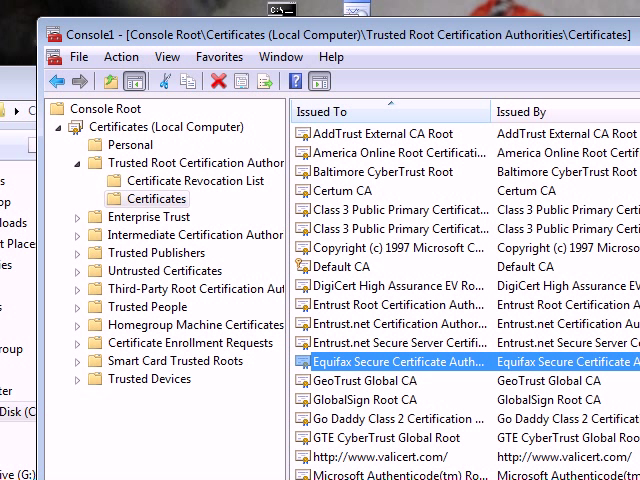
{"action": "left_click", "coordinate": [130, 144]}
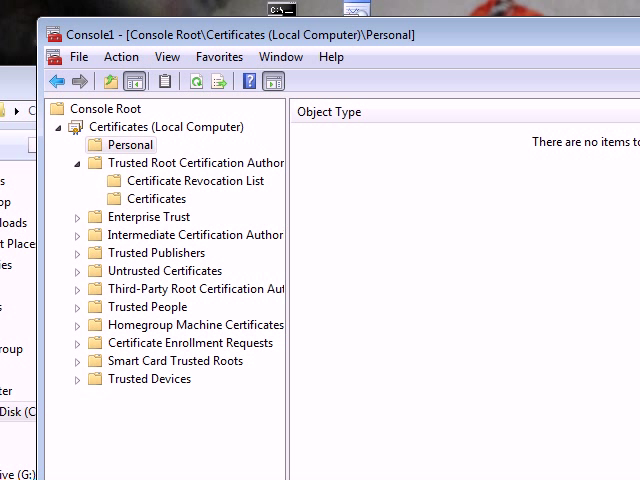
{"action": "left_click", "coordinate": [194, 180]}
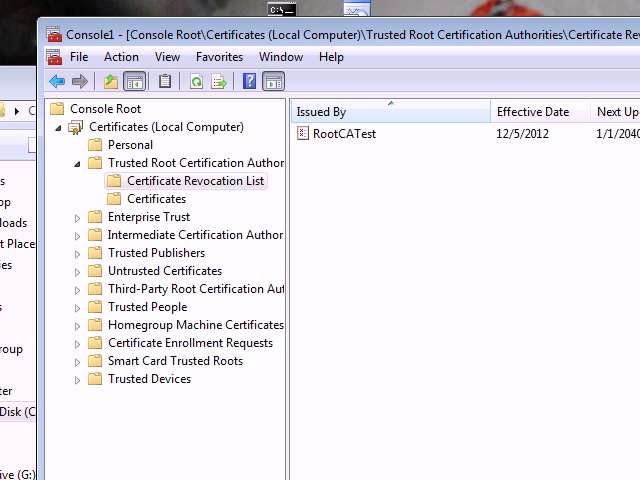
{"action": "left_click", "coordinate": [345, 133]}
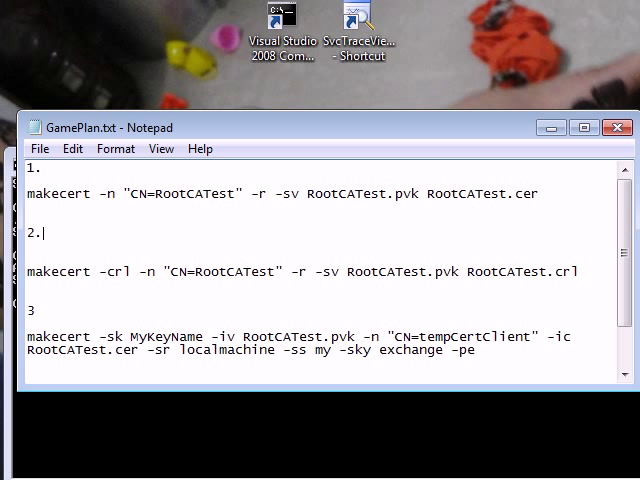
Run makecert to create tempCertClient, issued by RootCATest, in localmachine's My store.
{"action": "left_click_drag", "start_coordinate": [30, 168], "coordinate": [580, 270]}
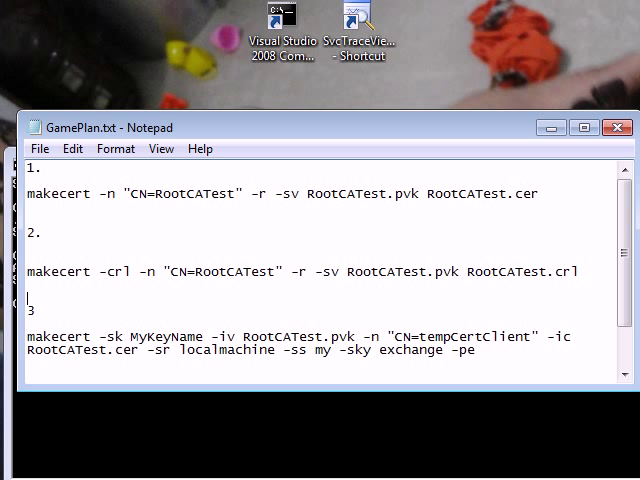
{"action": "left_click_drag", "start_coordinate": [30, 336], "coordinate": [478, 351]}
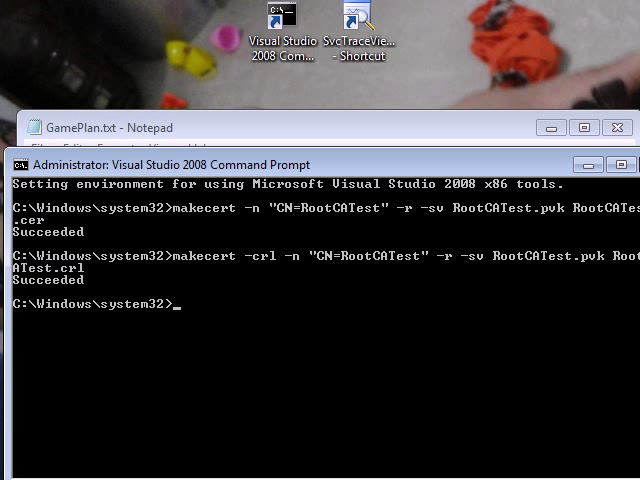
{"action": "type", "text": "makecert -sk MyKeyName -iv RootCATest.pvk -n \"CN=tempCertClient\" -ic RootCATest.cer -sr localmachine -ss my -sky exchange -pe"}
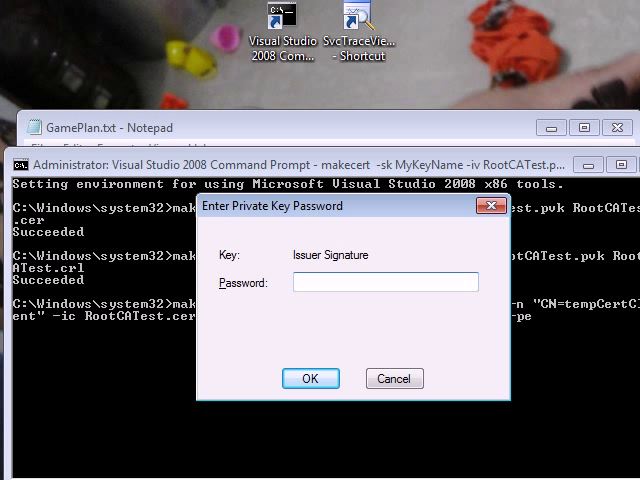
{"action": "type", "text": "••••"}
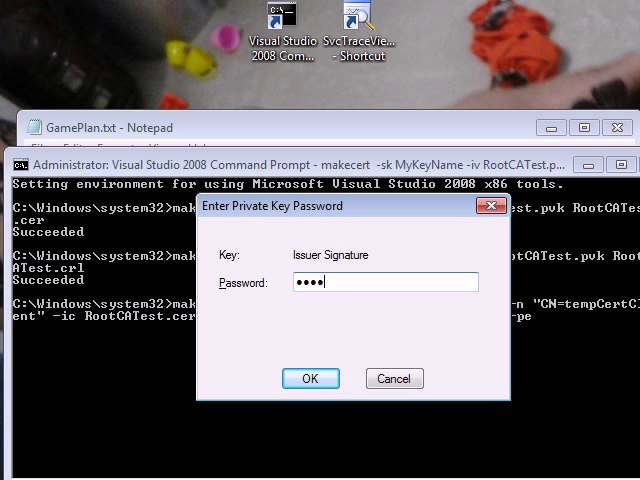
{"action": "left_click", "coordinate": [310, 378]}
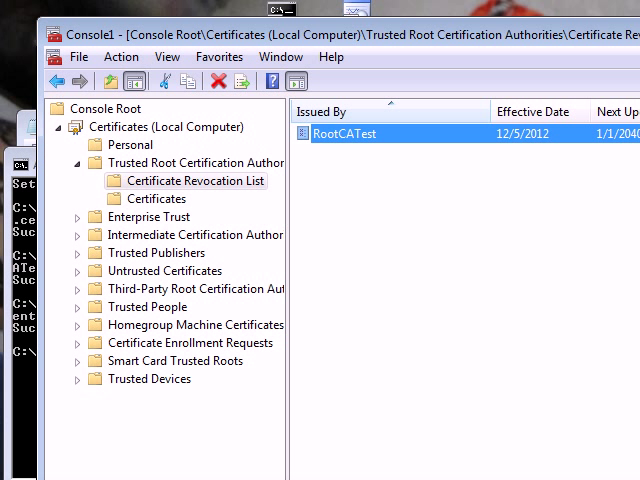
Check the Personal store's Certificates folder, then bring the GamePlan notes forward.
{"action": "left_click", "coordinate": [130, 145]}
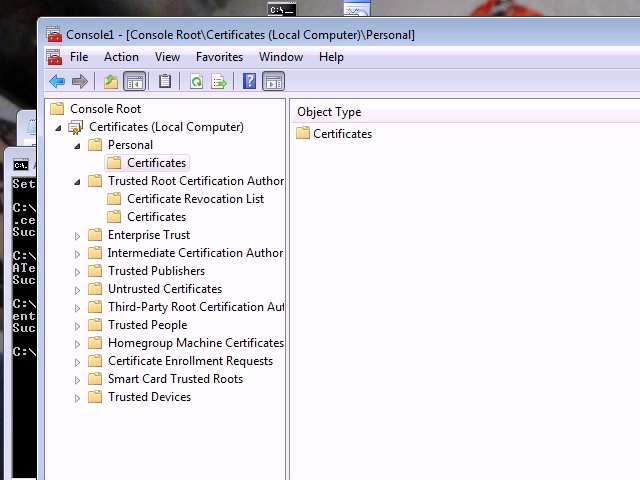
{"action": "left_click", "coordinate": [156, 162]}
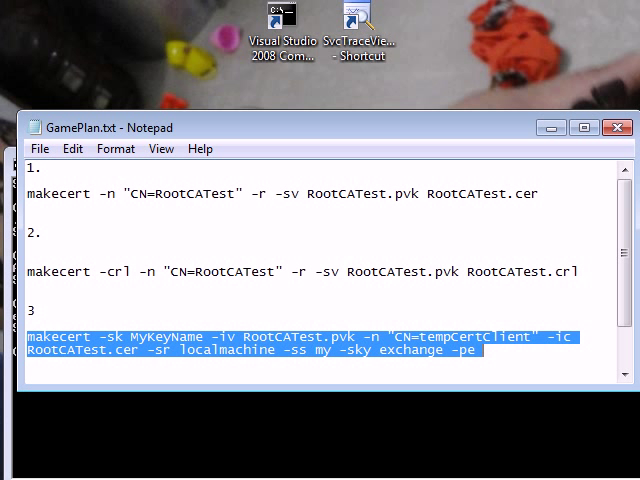
Run makecert for CN=tempCertServer and confirm the RootCATest issuer key password.
{"action": "scroll", "scroll_direction": "down", "scroll_amount": 3}
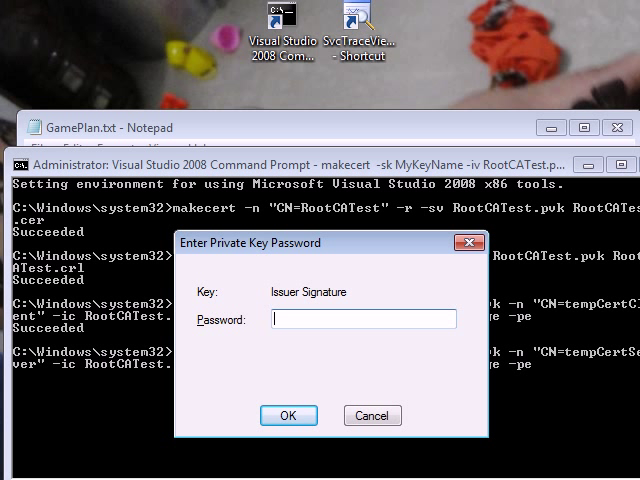
{"action": "left_click", "coordinate": [288, 415]}
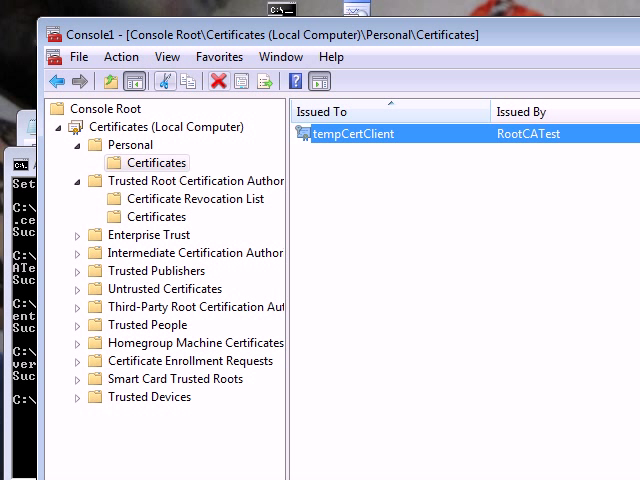
Verify tempCertServer and tempCertClient in Personal, then type Done under checklist item 0.
{"action": "left_click", "coordinate": [129, 145]}
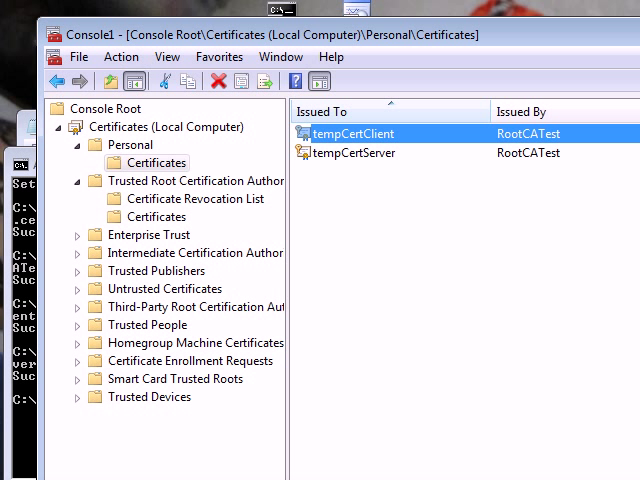
{"action": "left_click", "coordinate": [350, 153]}
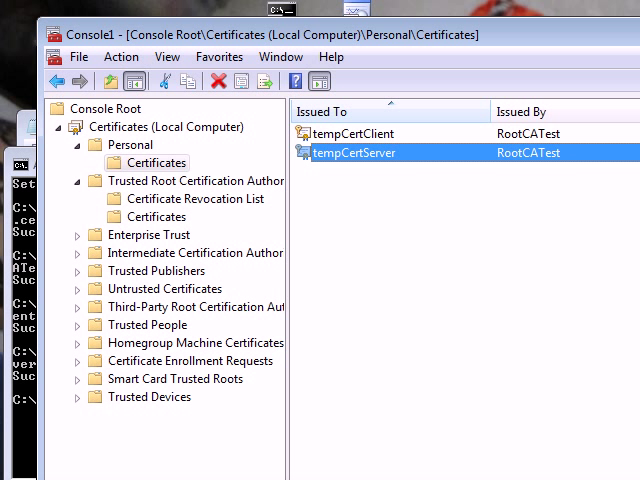
{"action": "left_click", "coordinate": [351, 133]}
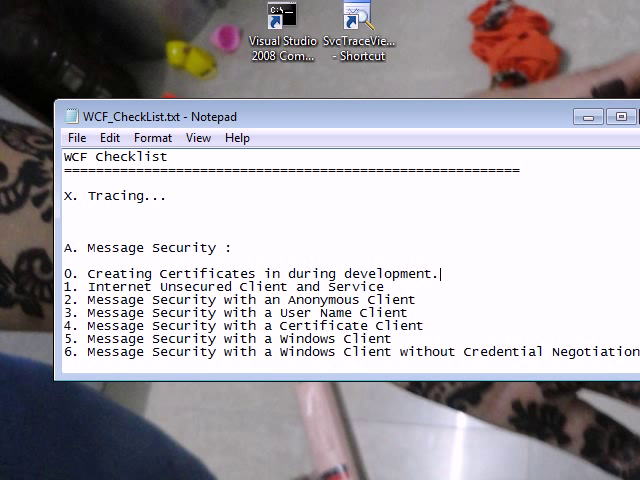
{"action": "type", "text": "Done"}
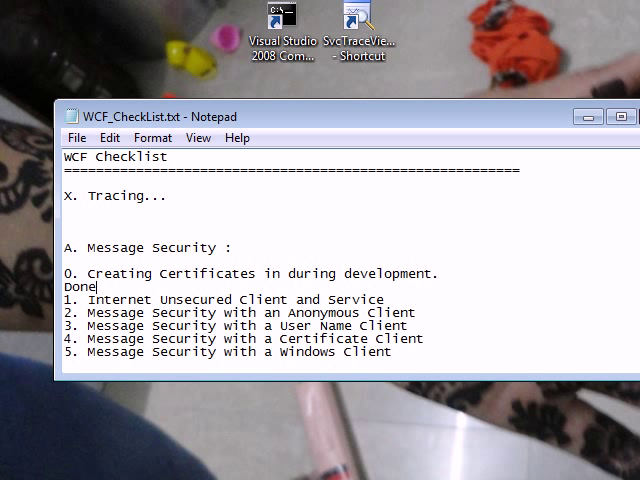